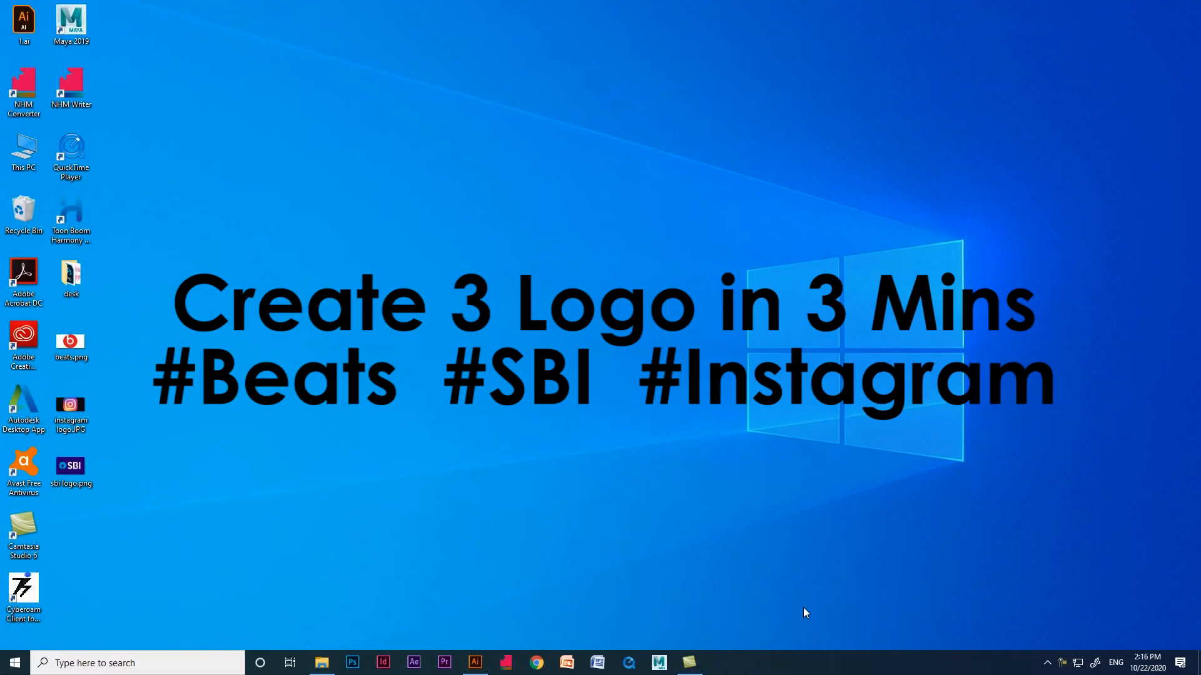
Launch Illustrator from the taskbar with the Beats, SBI and Instagram reference images.
{"action": "left_click", "coordinate": [474, 662]}
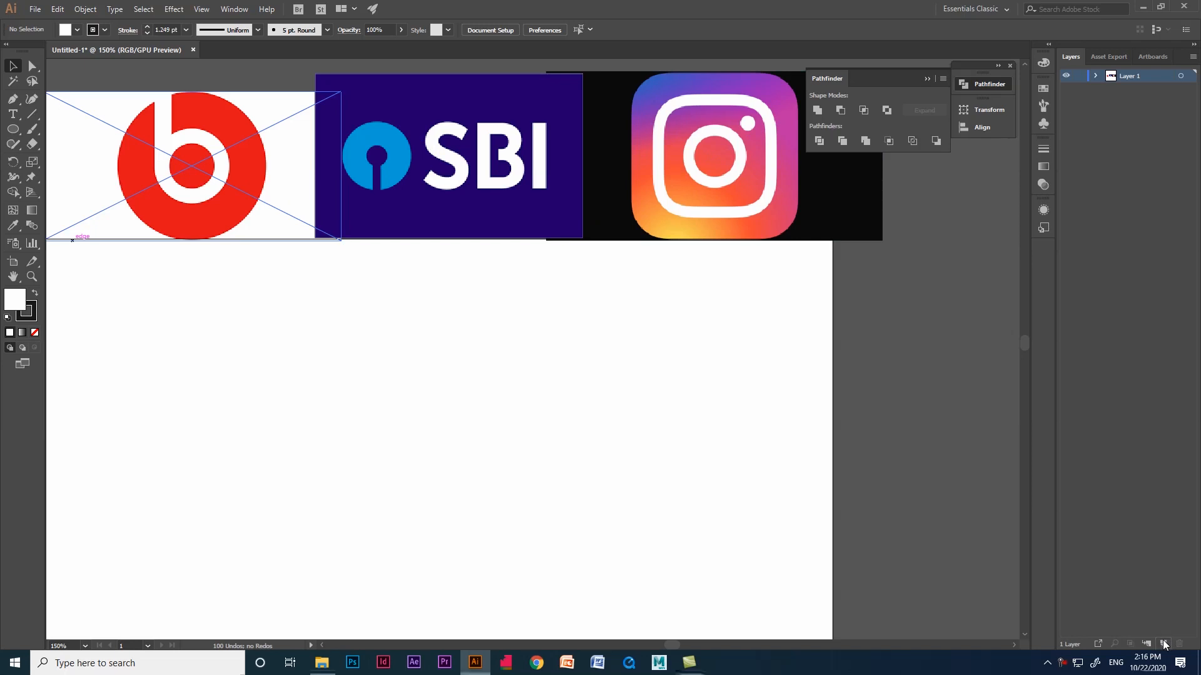
Add a new layer above Layer 1 and name it Beats.
{"action": "left_click", "coordinate": [1163, 644]}
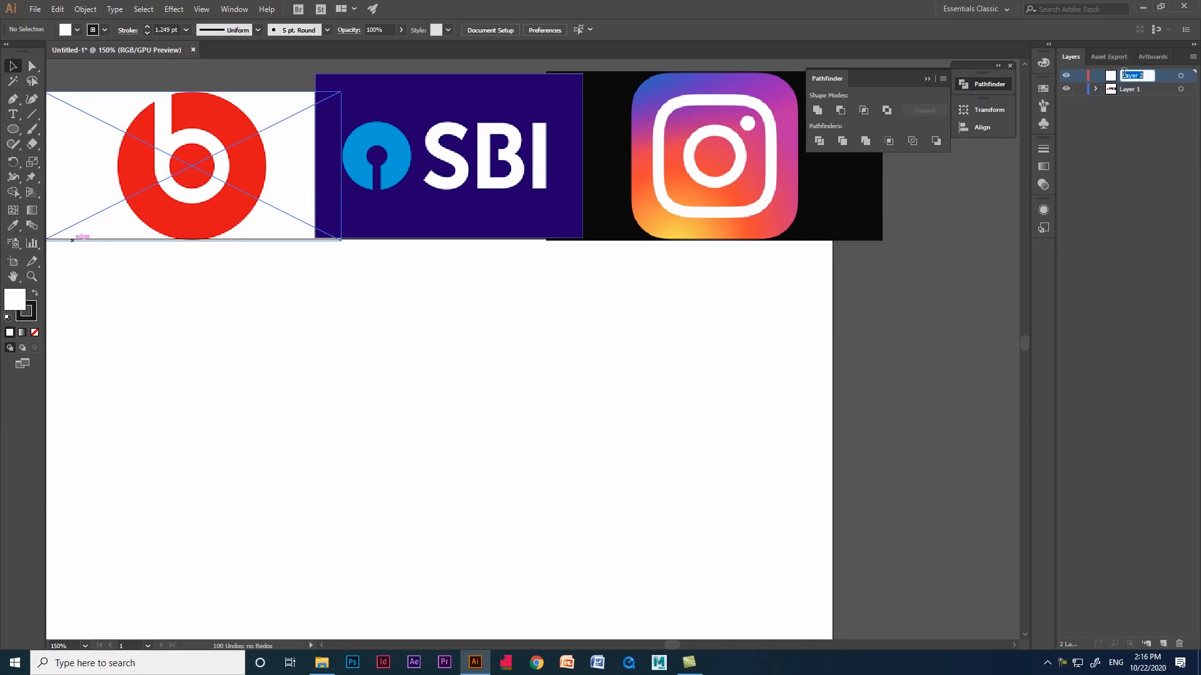
{"action": "type", "text": "Beats"}
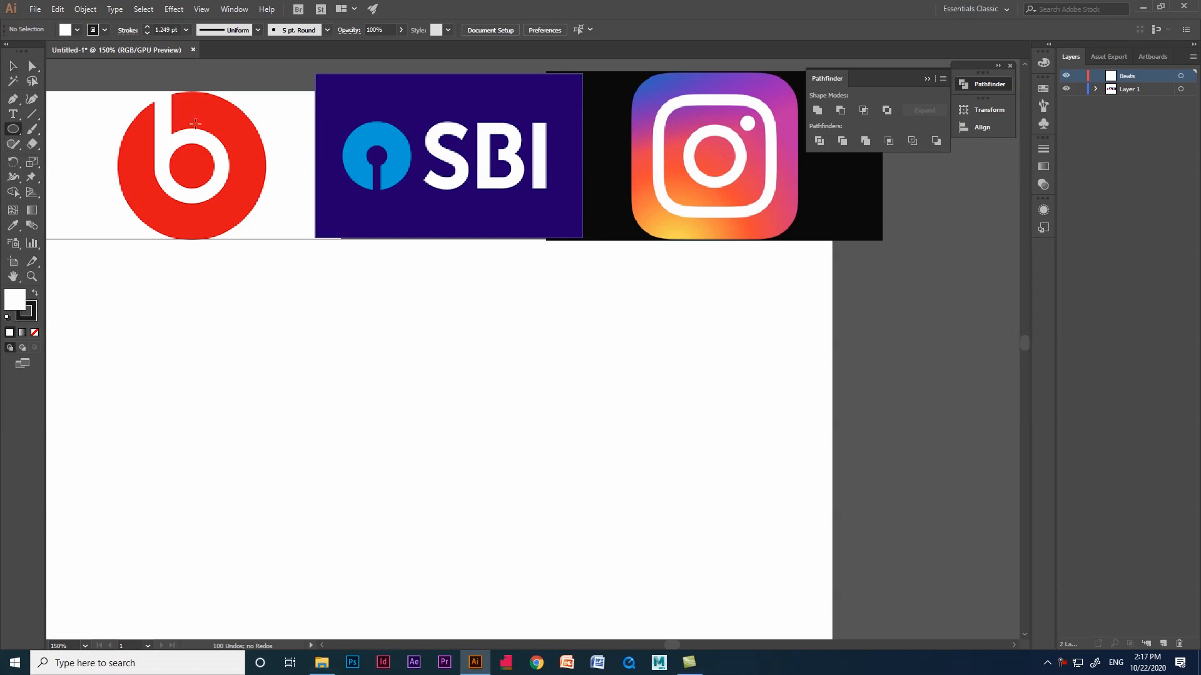
Draw a circle matching the Beats logo and move it below the reference images.
{"action": "left_click_drag", "start_coordinate": [192, 115], "coordinate": [233, 197]}
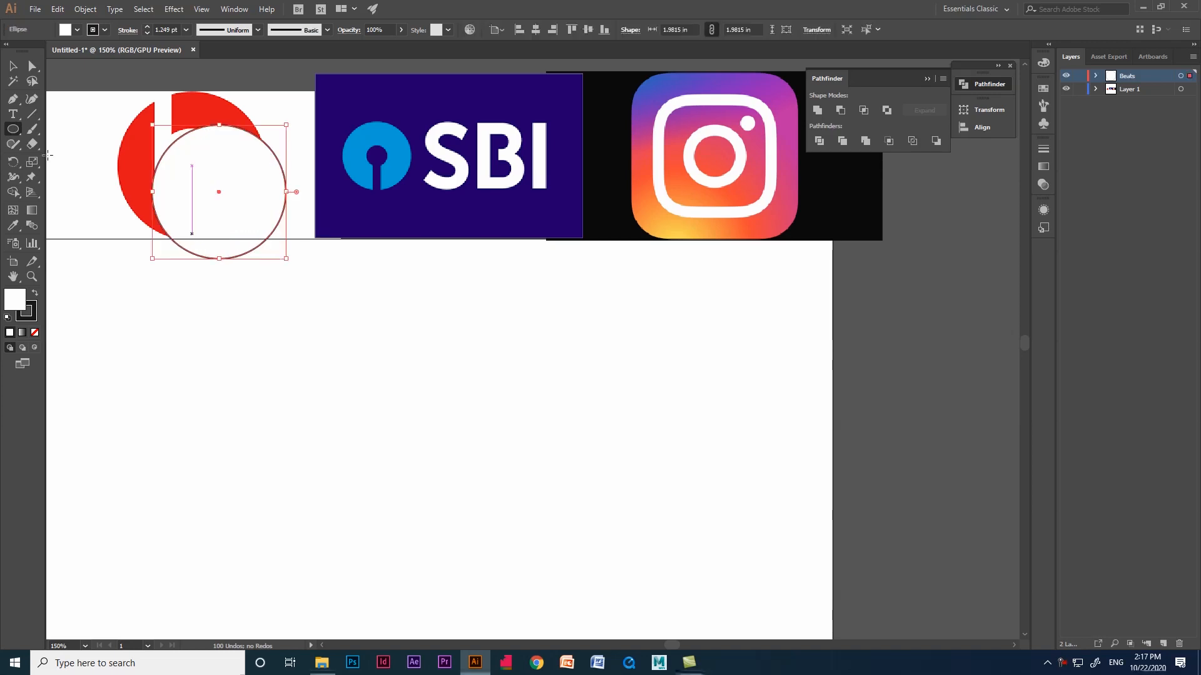
{"action": "left_click_drag", "start_coordinate": [222, 187], "coordinate": [237, 203]}
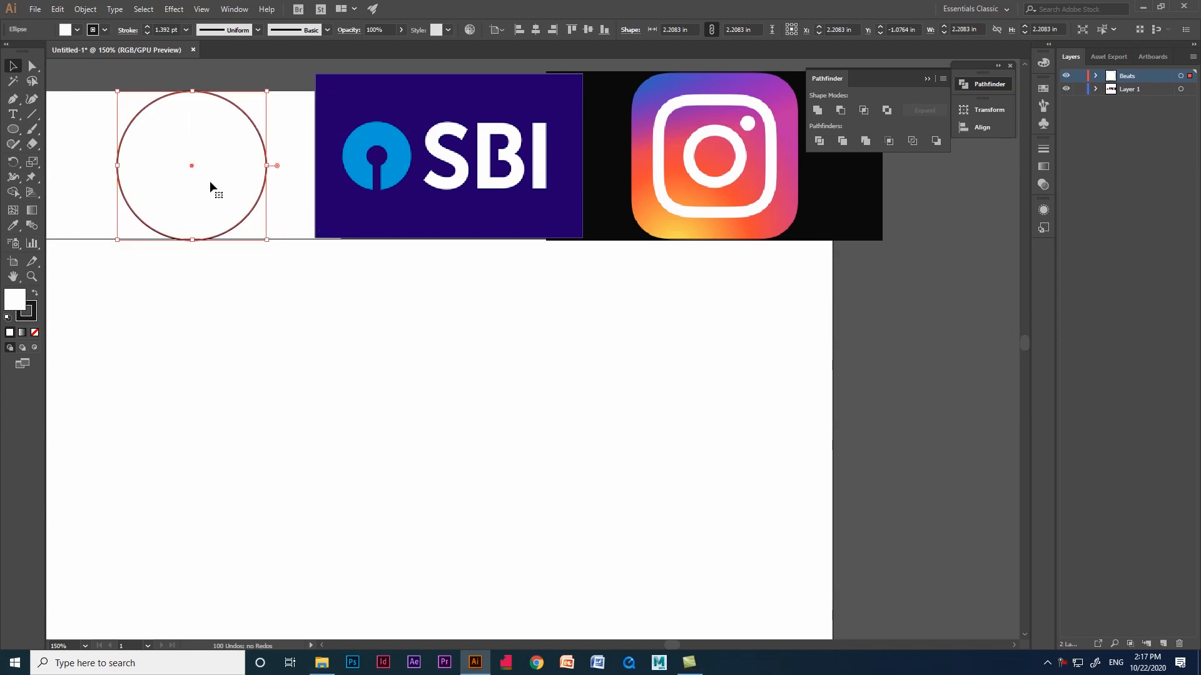
{"action": "left_click_drag", "start_coordinate": [191, 166], "coordinate": [182, 367]}
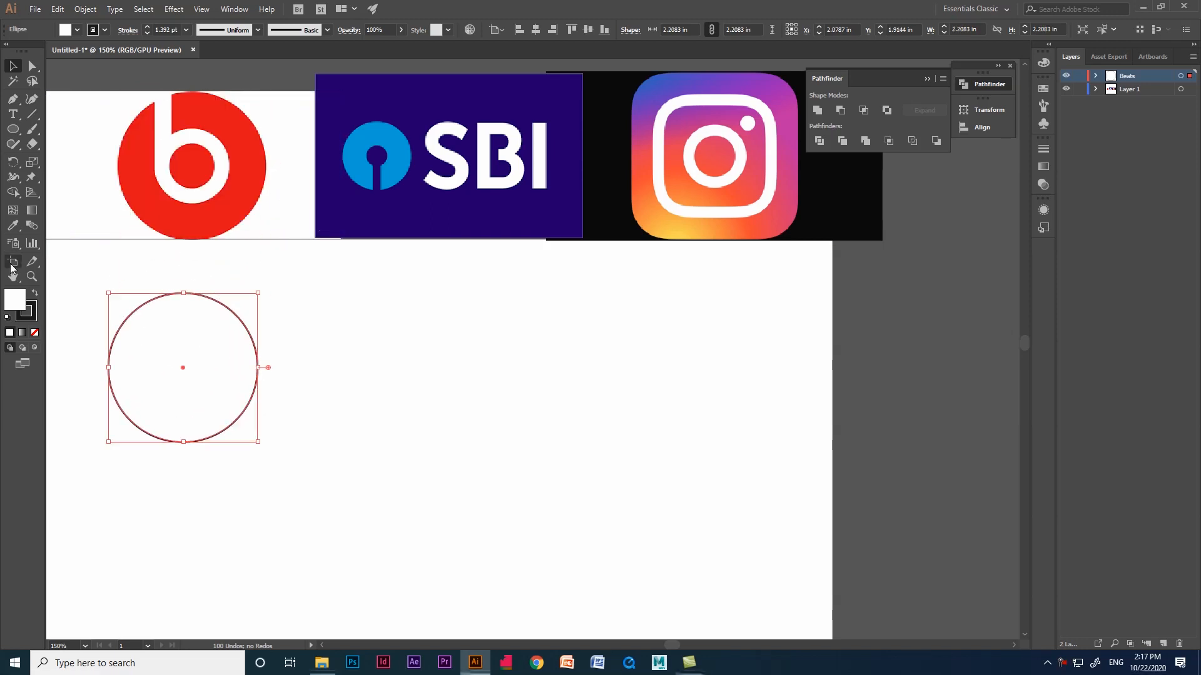
Fill the circle with the Beats logo's red using the Eyedropper.
{"action": "left_click", "coordinate": [13, 225]}
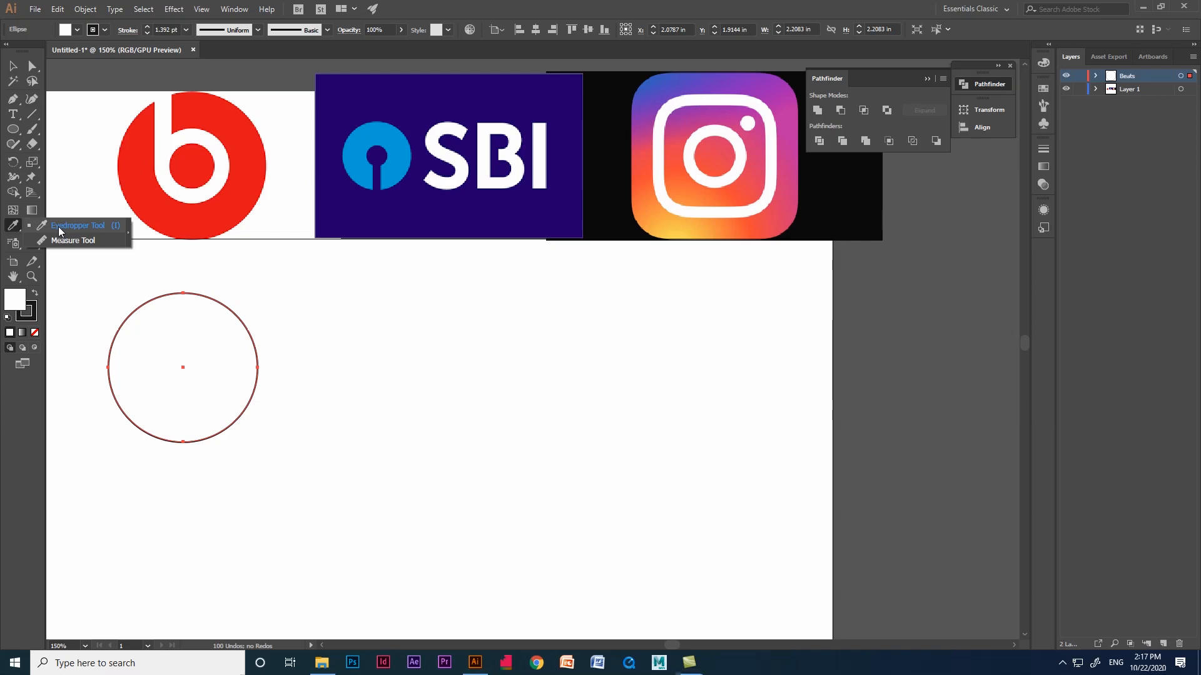
{"action": "left_click", "coordinate": [192, 165]}
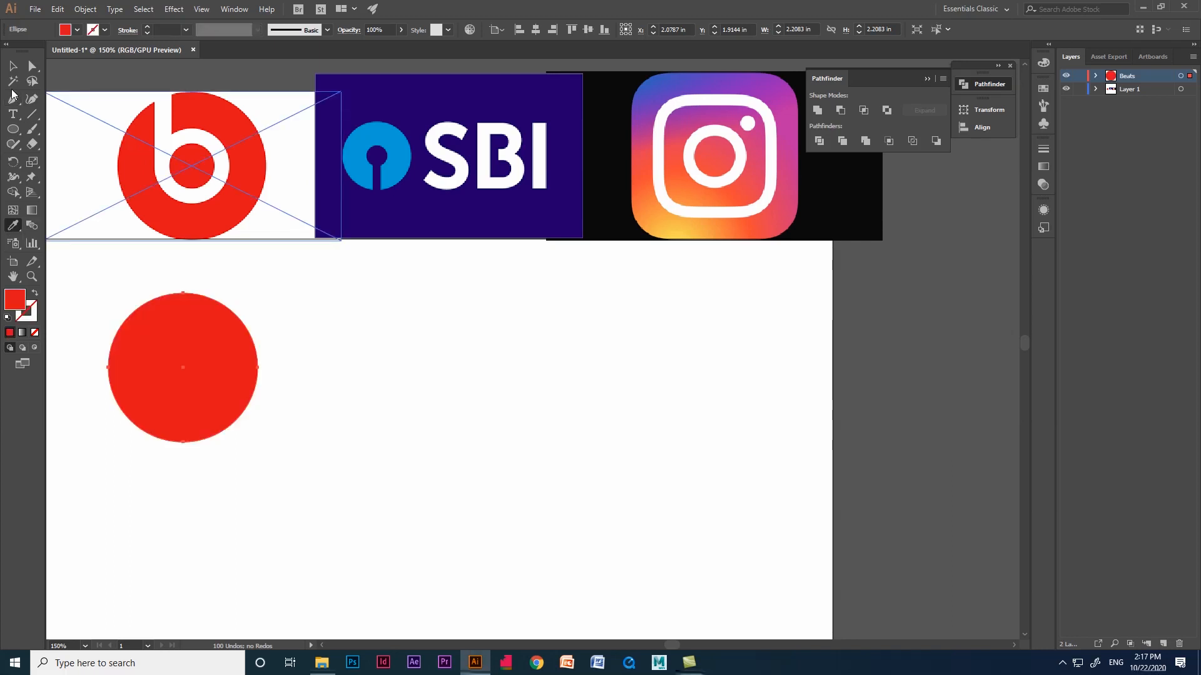
{"action": "left_click", "coordinate": [182, 368]}
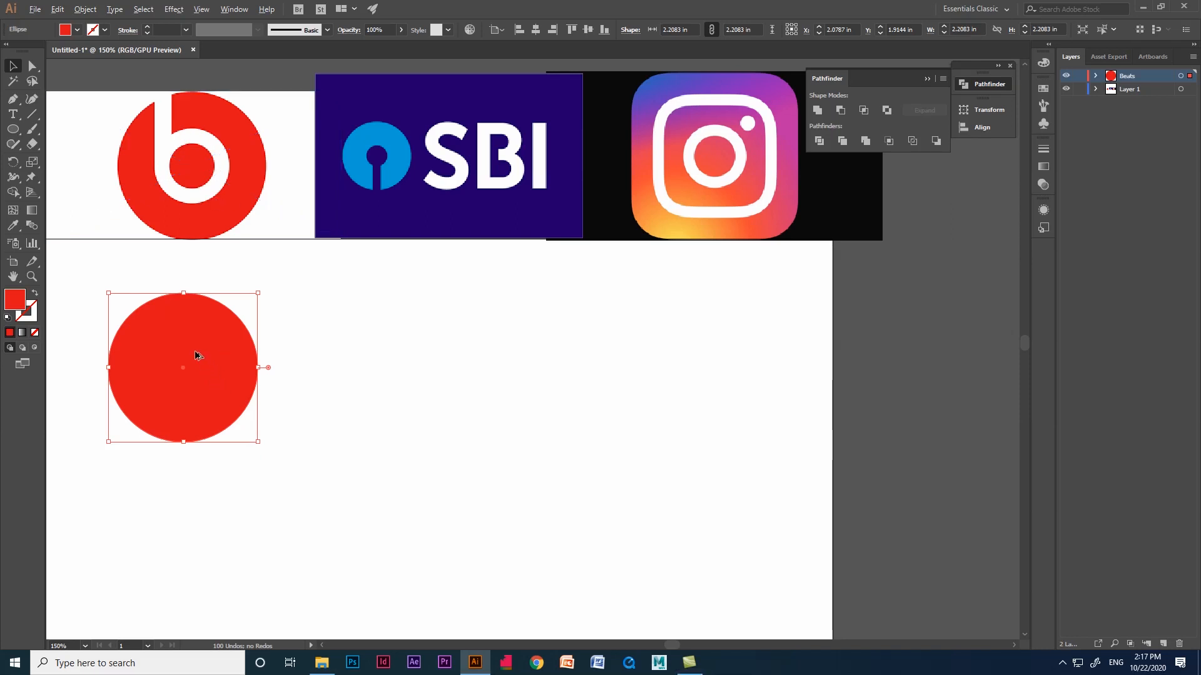
Cut the white b shape out of the red circle and deselect the finished logo.
{"action": "left_click_drag", "start_coordinate": [182, 368], "coordinate": [335, 381]}
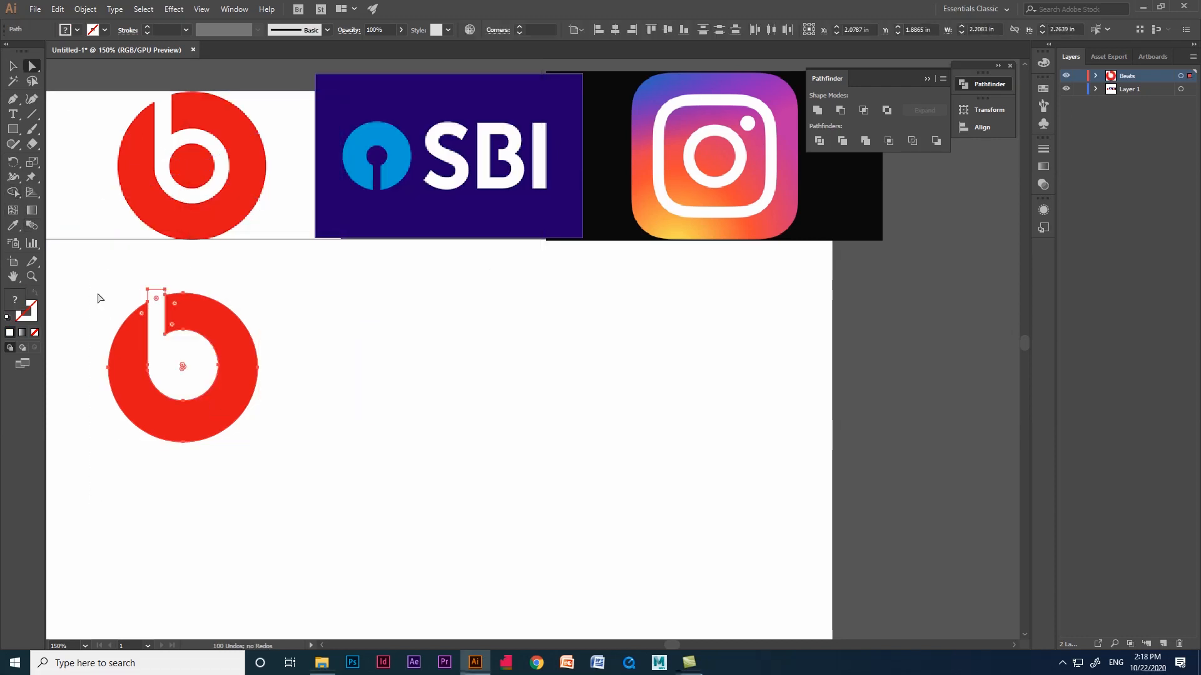
{"action": "left_click", "coordinate": [206, 457]}
{"action": "type", "text": "SBI"}
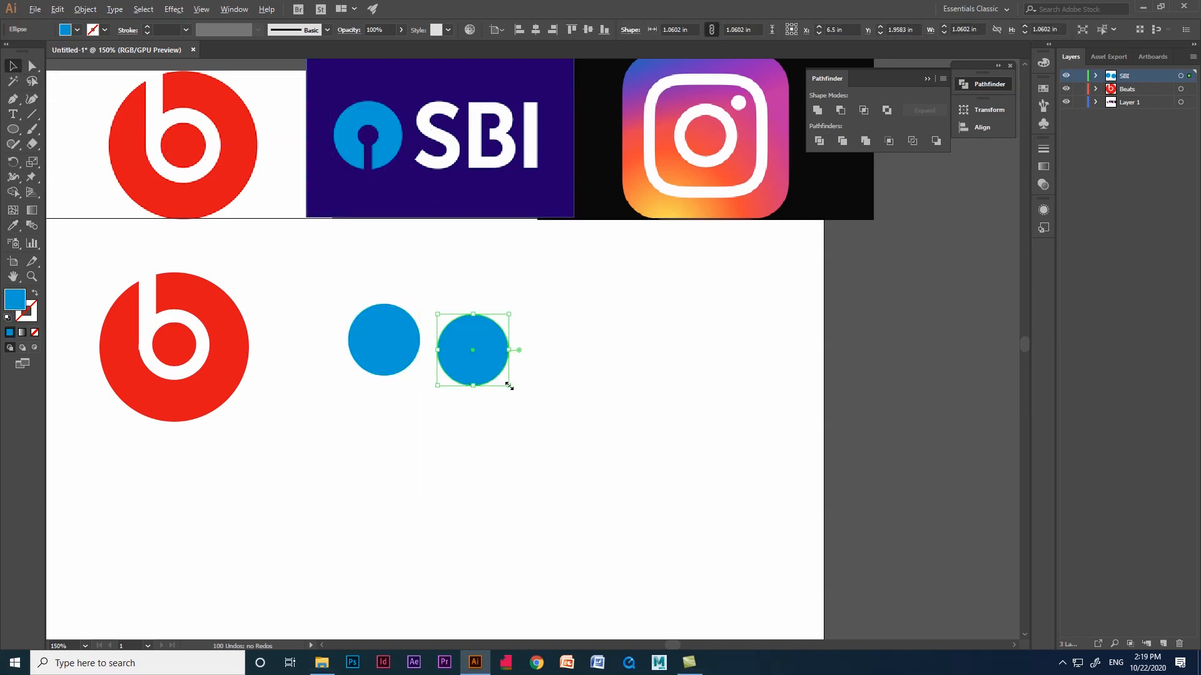
Shrink the copied blue circle and place it as the SBI keyhole's small circle.
{"action": "left_click_drag", "start_coordinate": [472, 350], "coordinate": [372, 136]}
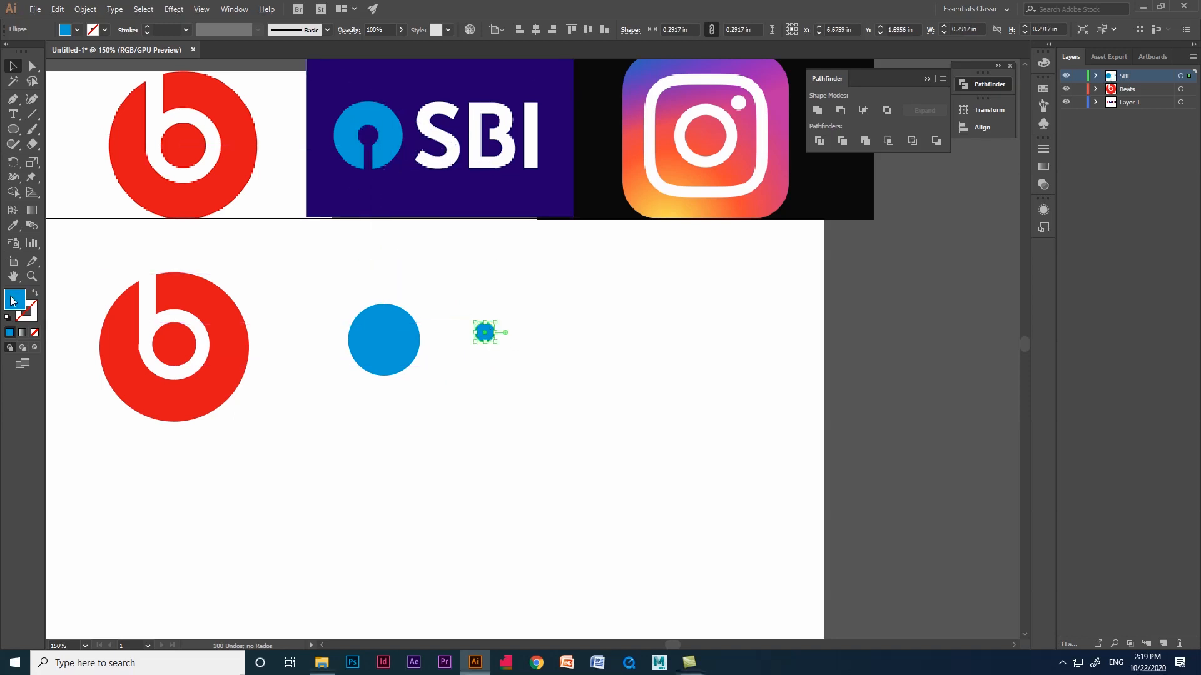
{"action": "left_click_drag", "start_coordinate": [485, 331], "coordinate": [385, 341]}
{"action": "type", "text": "Instagram"}
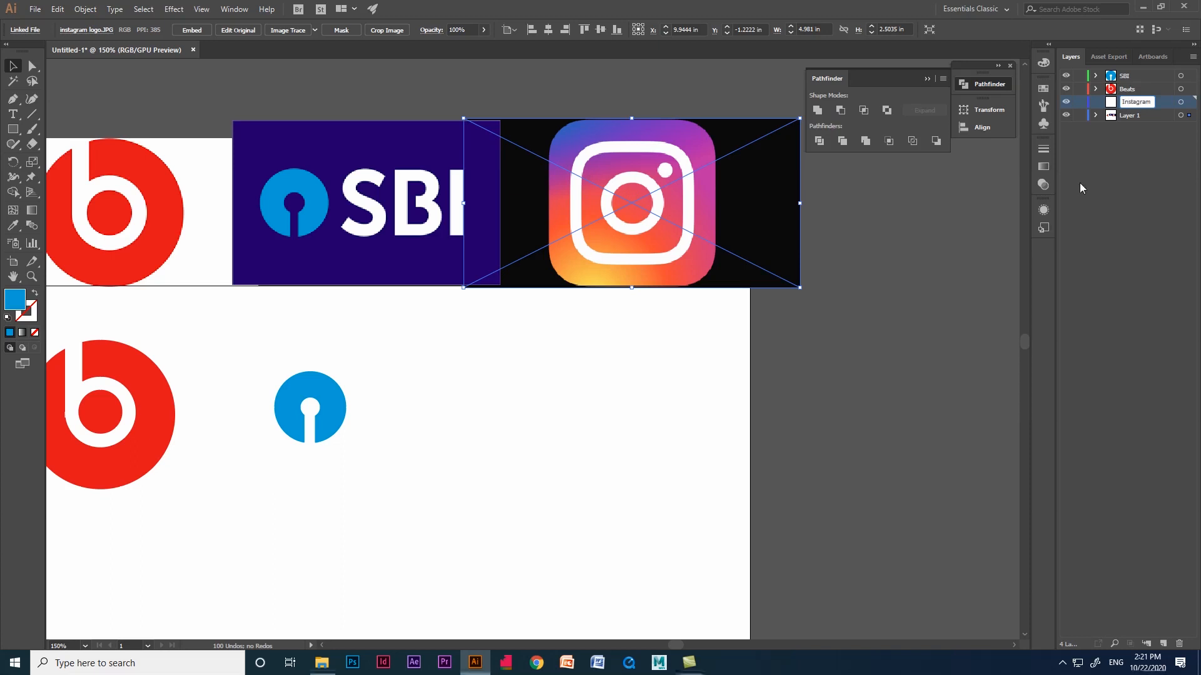
Commit the Instagram layer name, then trace the icon with a rounded square.
{"action": "left_click", "coordinate": [13, 129]}
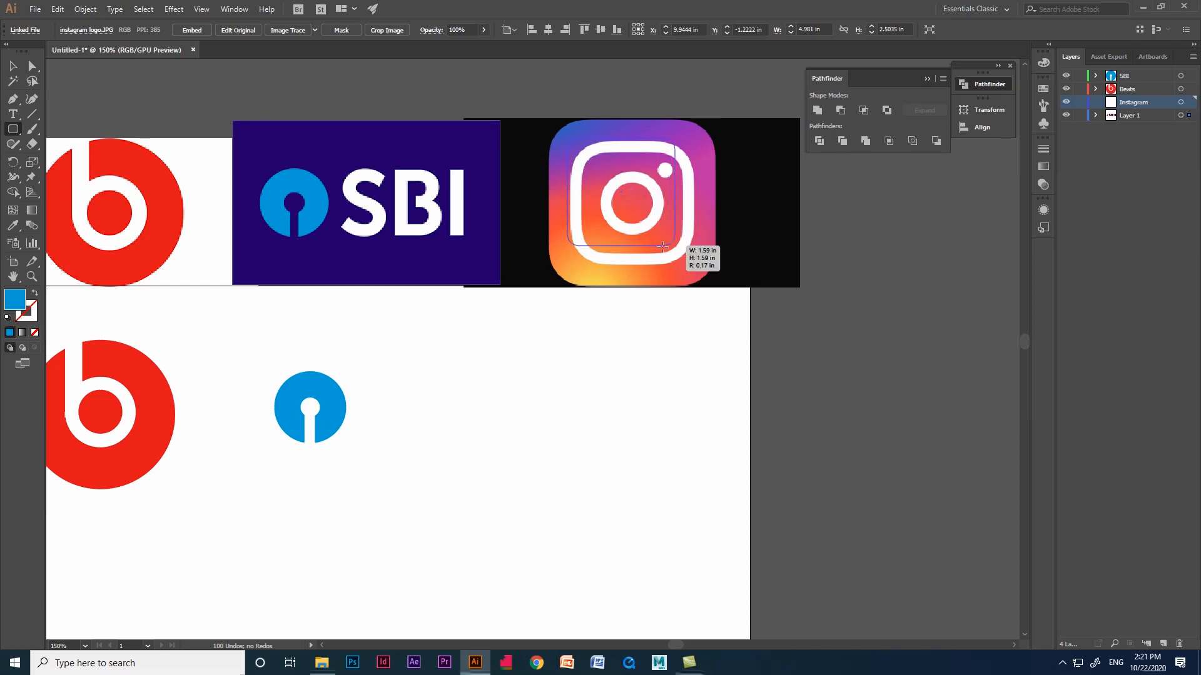
{"action": "left_click_drag", "start_coordinate": [567, 139], "coordinate": [718, 288]}
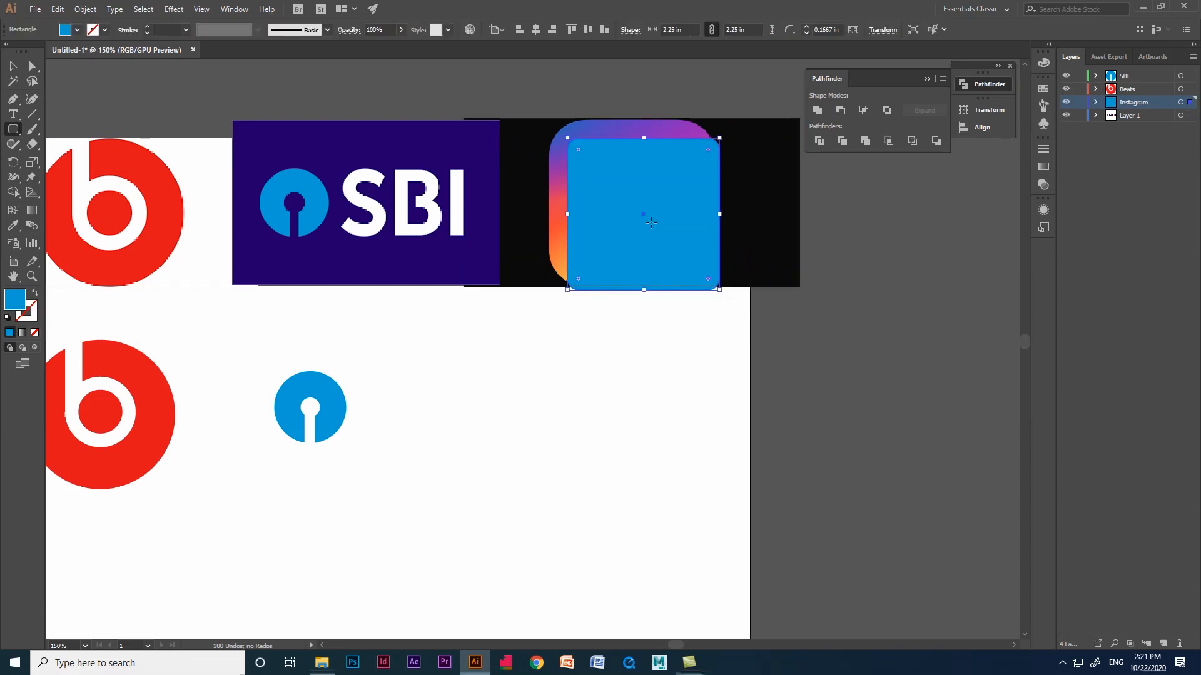
{"action": "left_click_drag", "start_coordinate": [644, 222], "coordinate": [674, 186]}
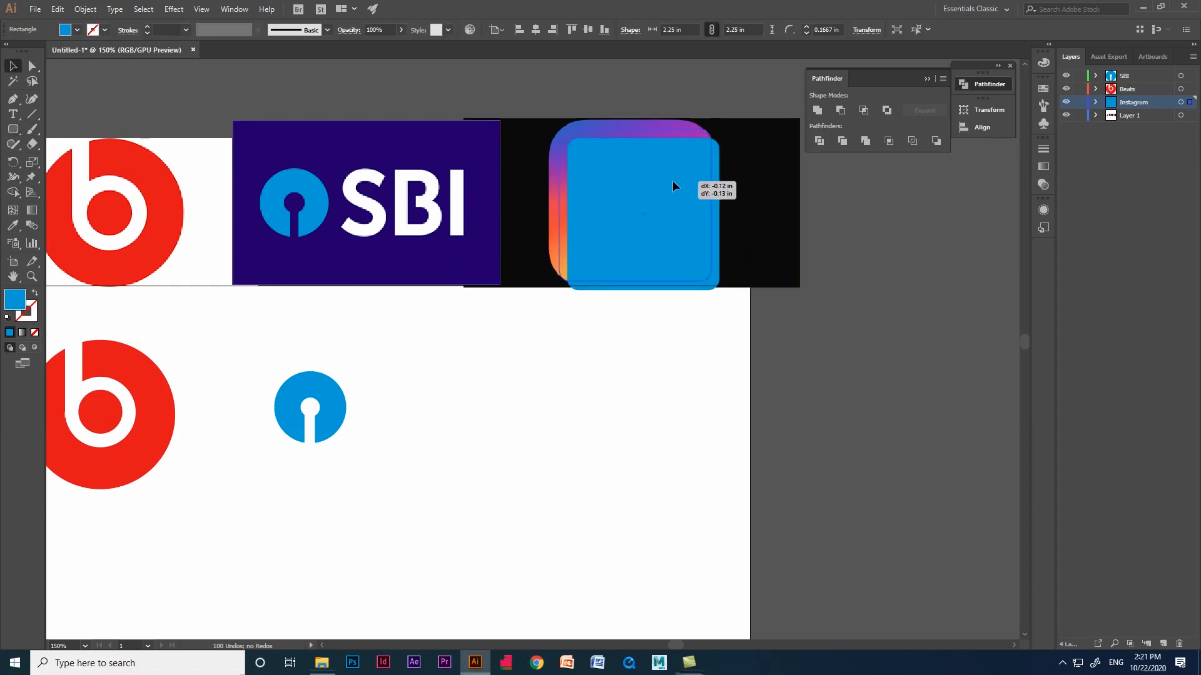
{"action": "left_click_drag", "start_coordinate": [674, 186], "coordinate": [716, 287]}
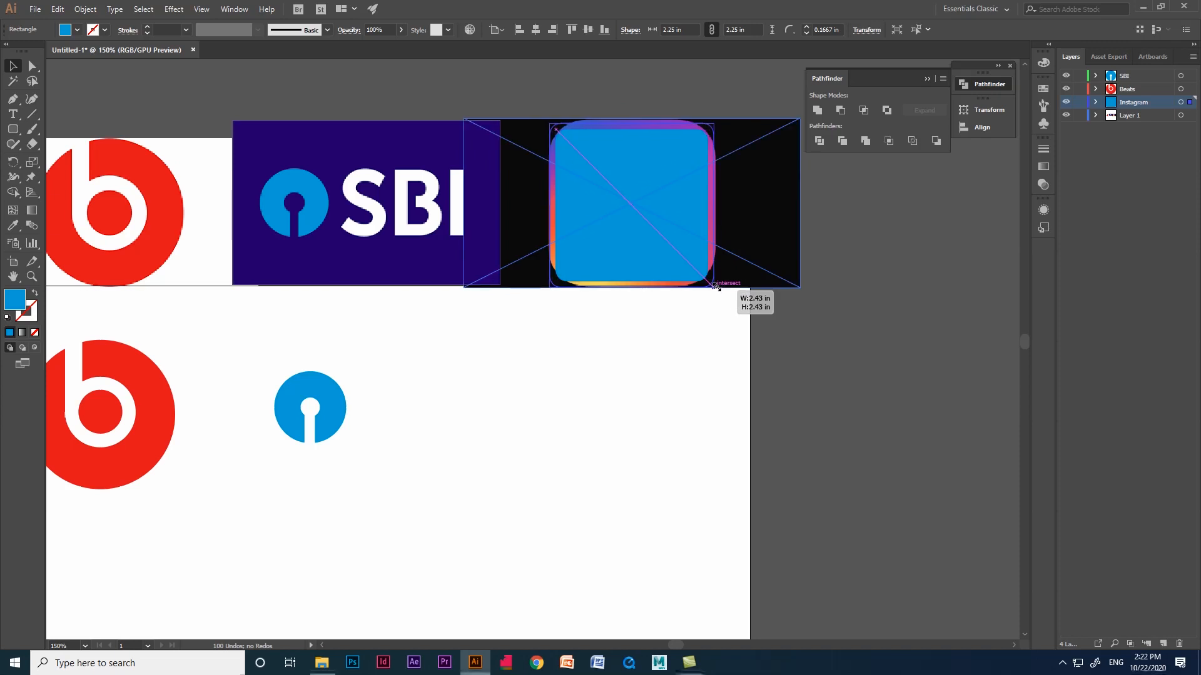
{"action": "left_click_drag", "start_coordinate": [714, 285], "coordinate": [663, 239]}
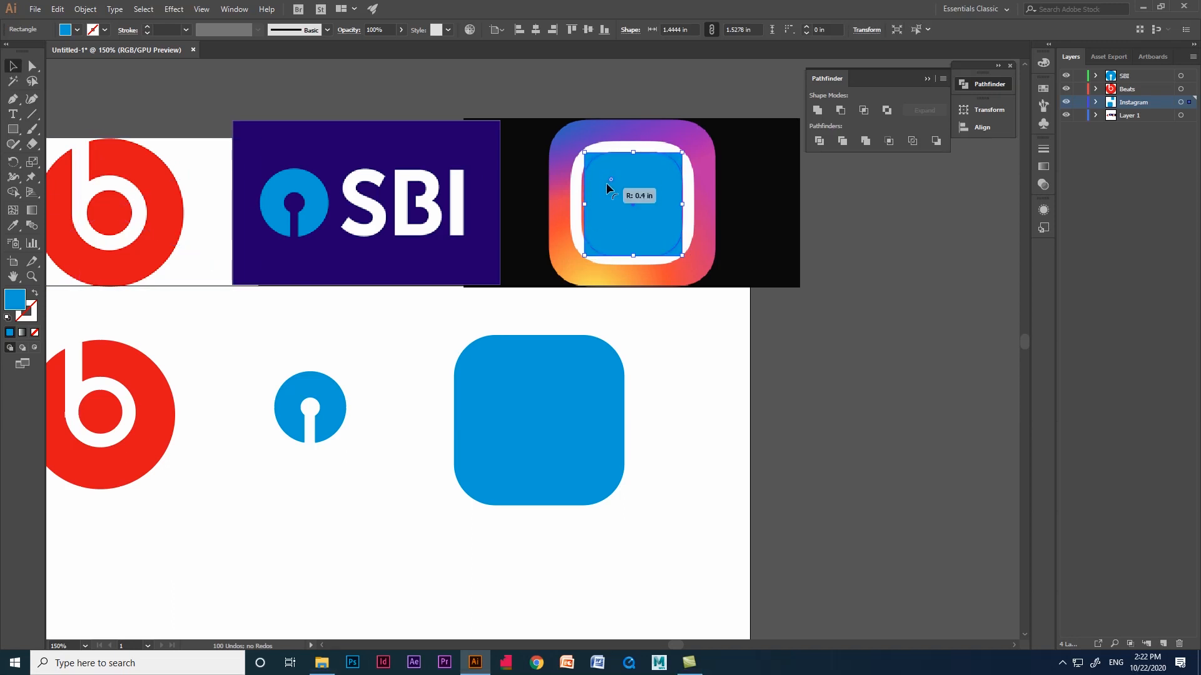
Round the inner square's corners and resize it to the frame's inside edge.
{"action": "left_click_drag", "start_coordinate": [611, 179], "coordinate": [681, 260]}
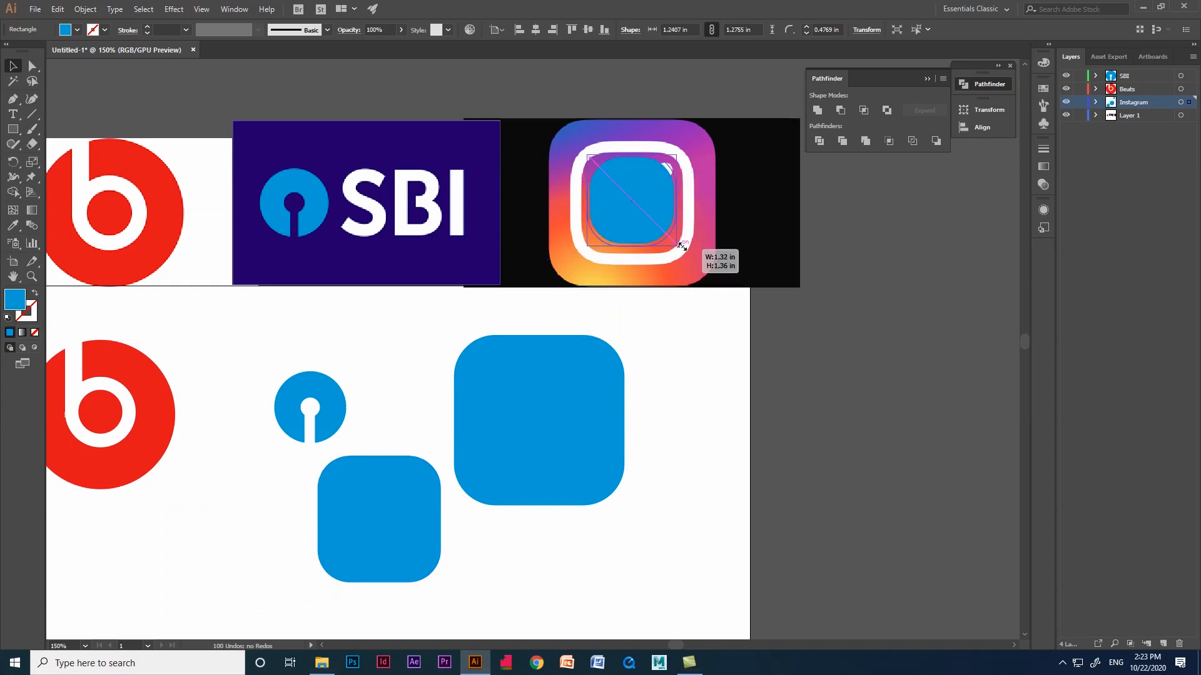
{"action": "left_click_drag", "start_coordinate": [680, 245], "coordinate": [659, 189]}
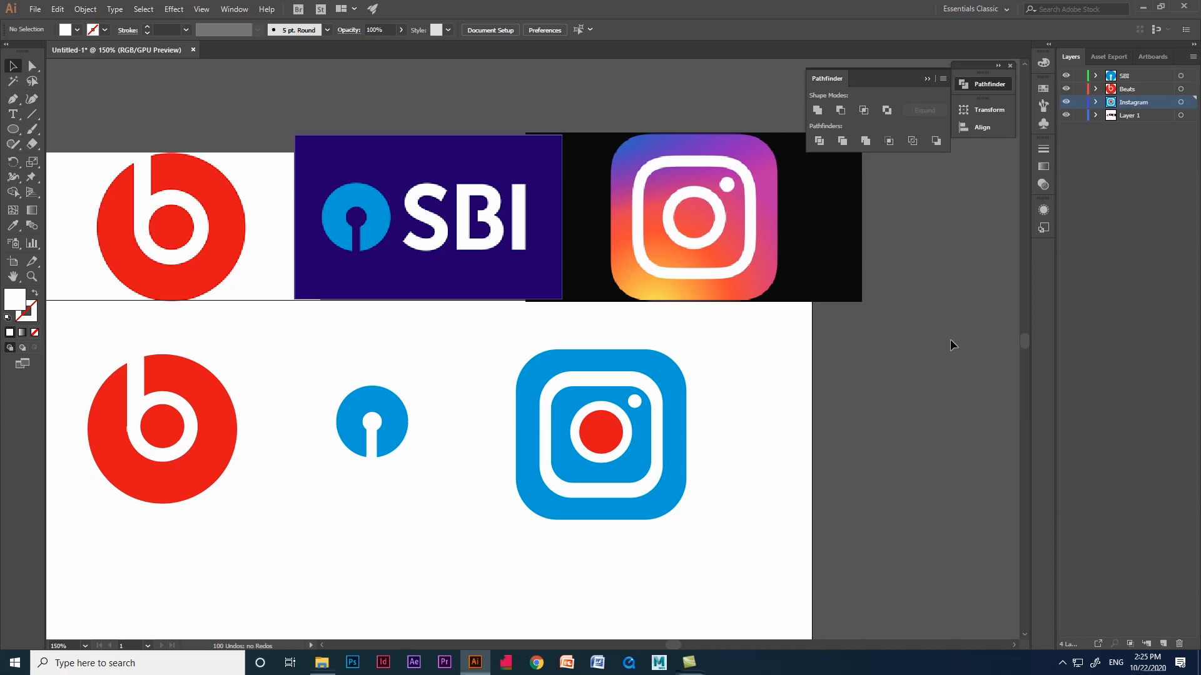
{"action": "mouse_move", "coordinate": [682, 555]}
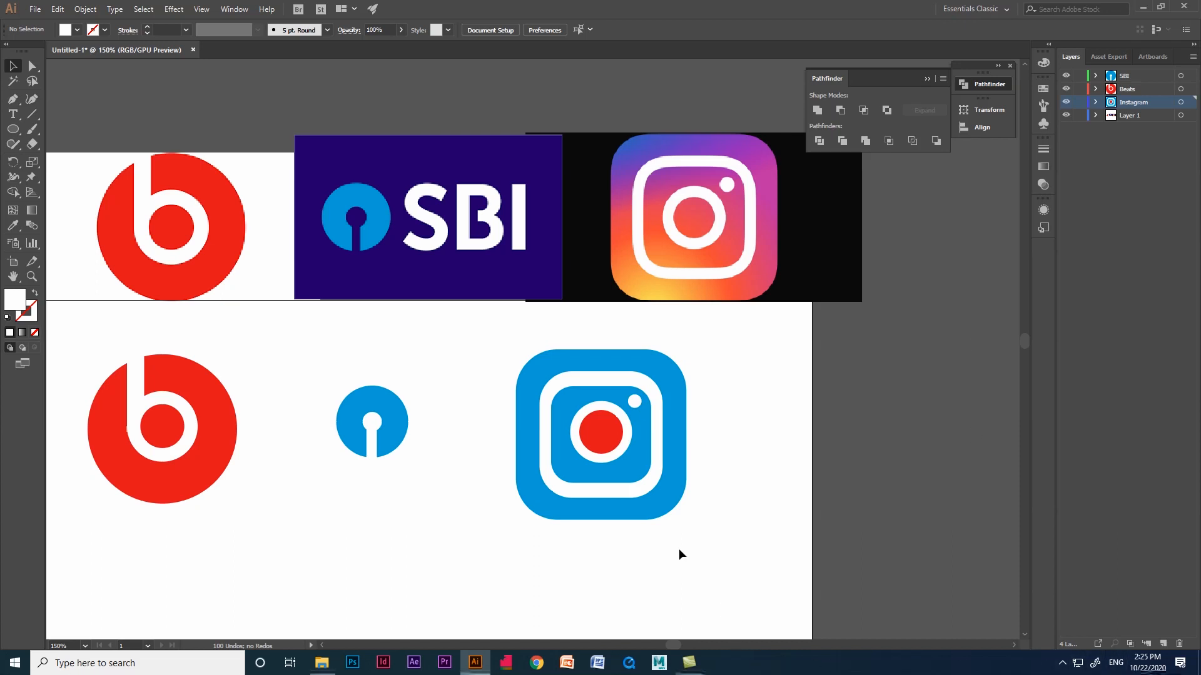